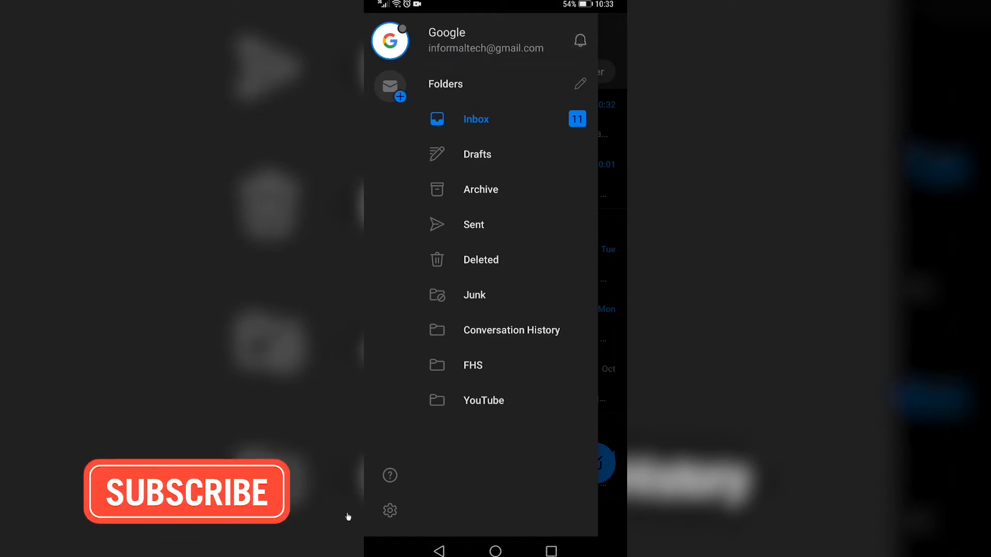
Step: Go to Outlook's Settings screen listing the connected Gmail account
click(390, 511)
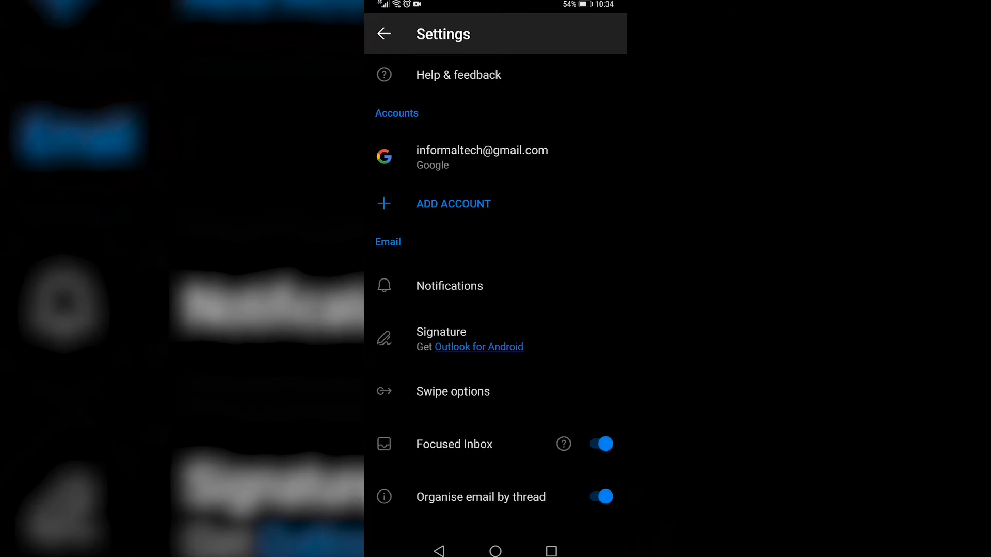
Step: Choose Delete Account from the Gmail account's Account info screen
click(481, 157)
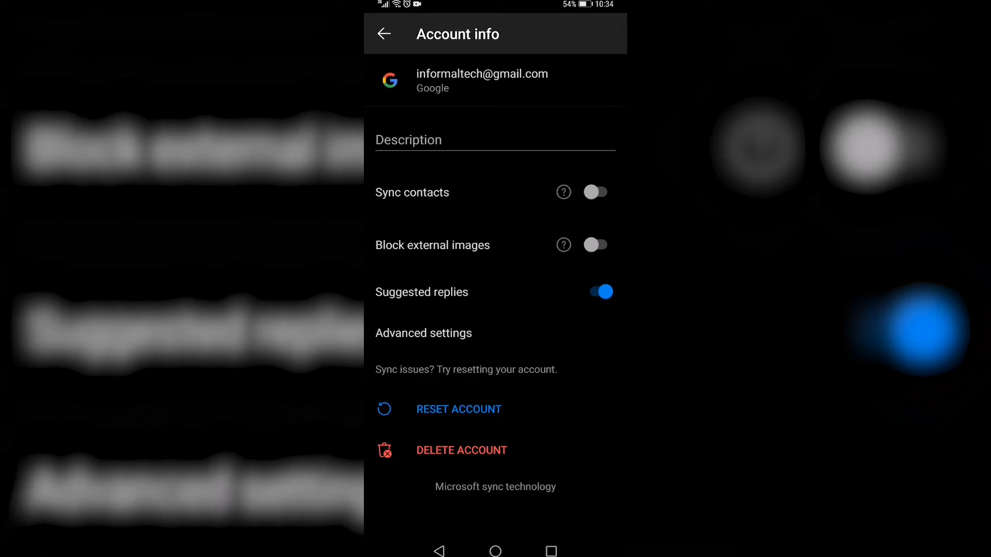
click(461, 450)
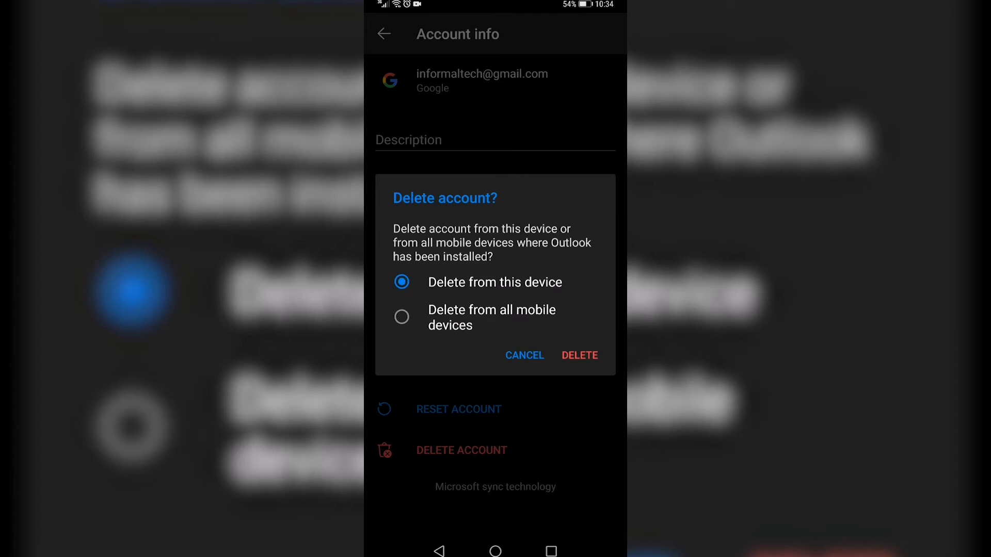
Step: Delete the account from this device only, then start adding a Google account again
click(580, 355)
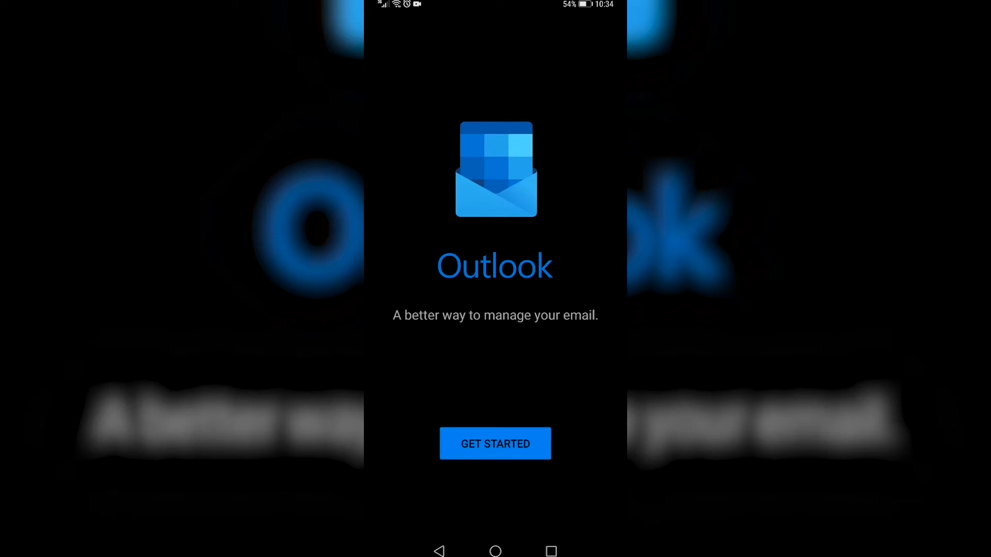
click(502, 459)
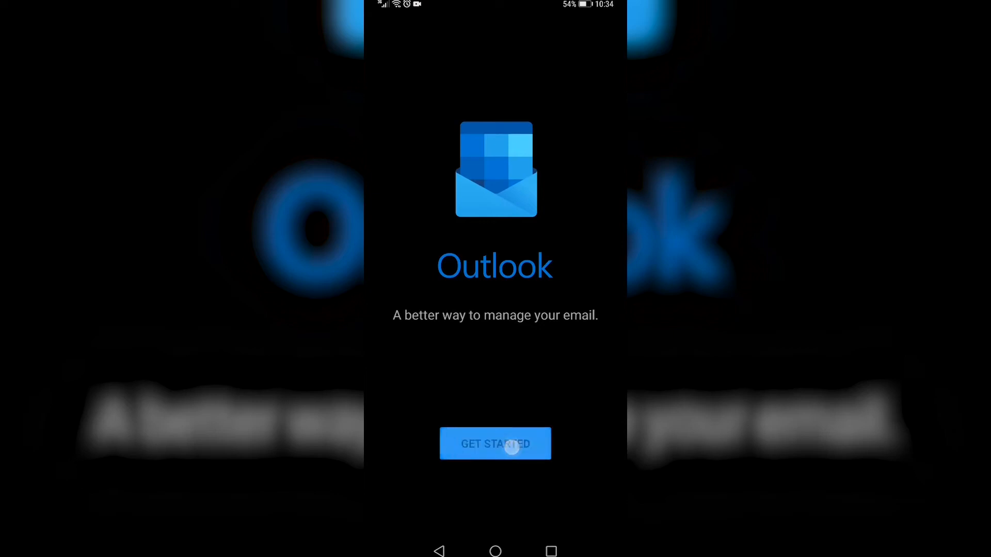
click(496, 444)
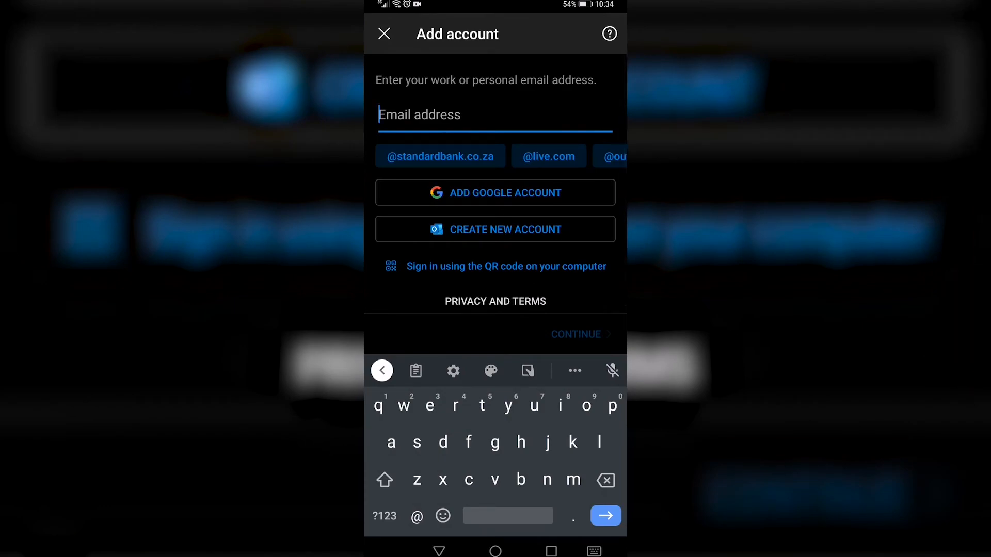
click(495, 193)
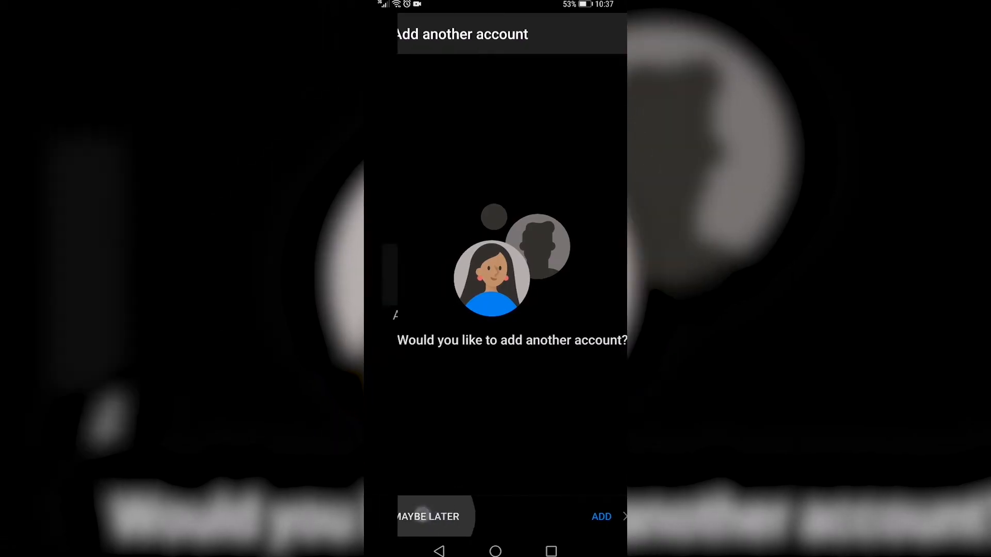
Step: Decline adding another account (Maybe Later) so the Gmail inbox shows again
click(427, 530)
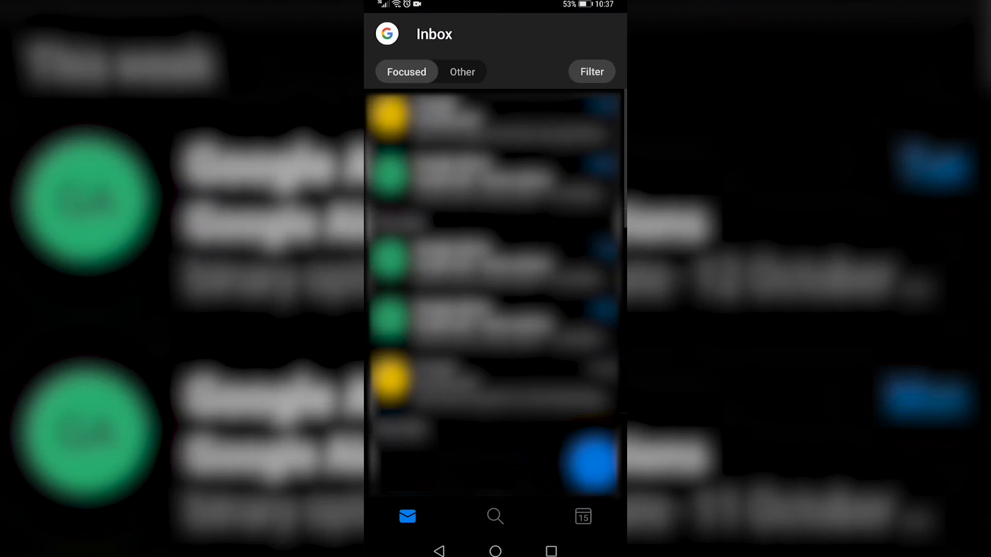